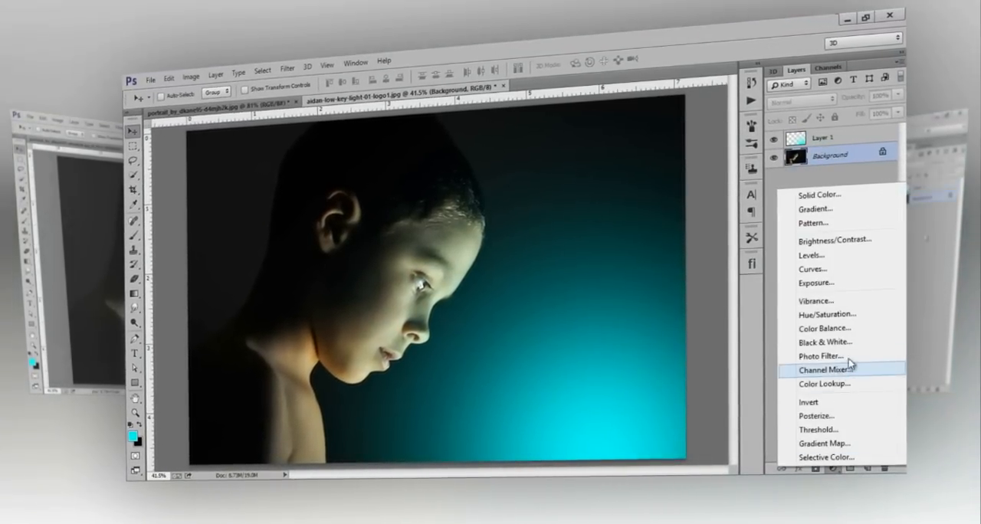
Step: Switch to the aidan-low-key-light document, which has only its Background layer
left_click(825, 328)
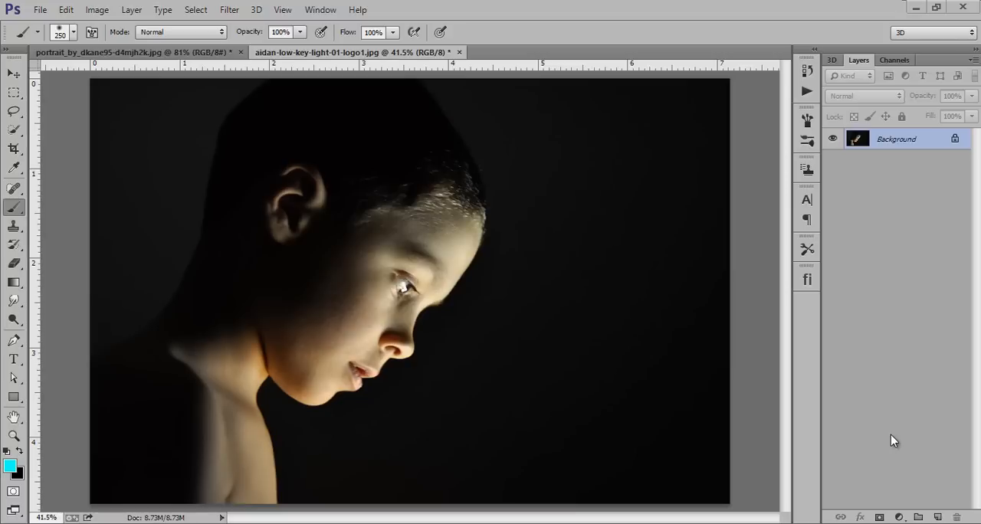
mouse_move(897, 392)
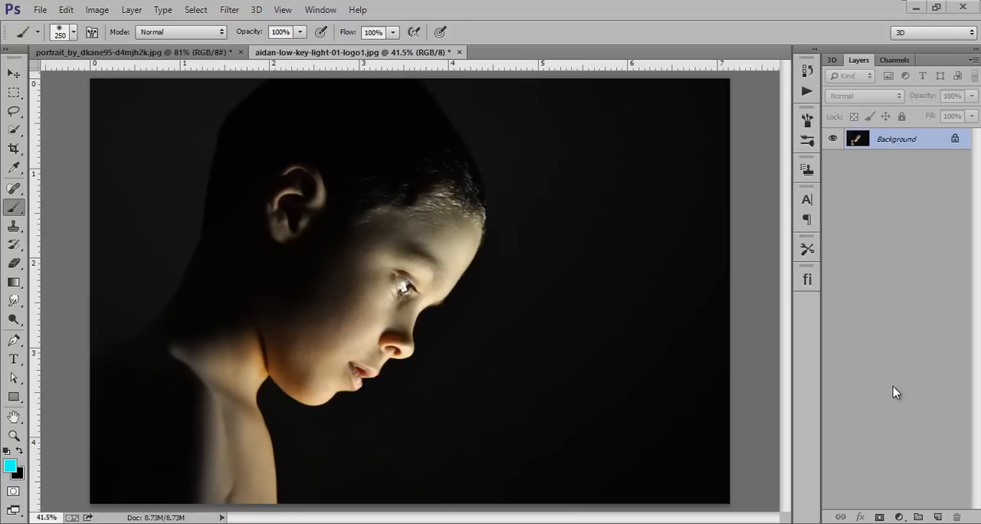
mouse_move(891, 427)
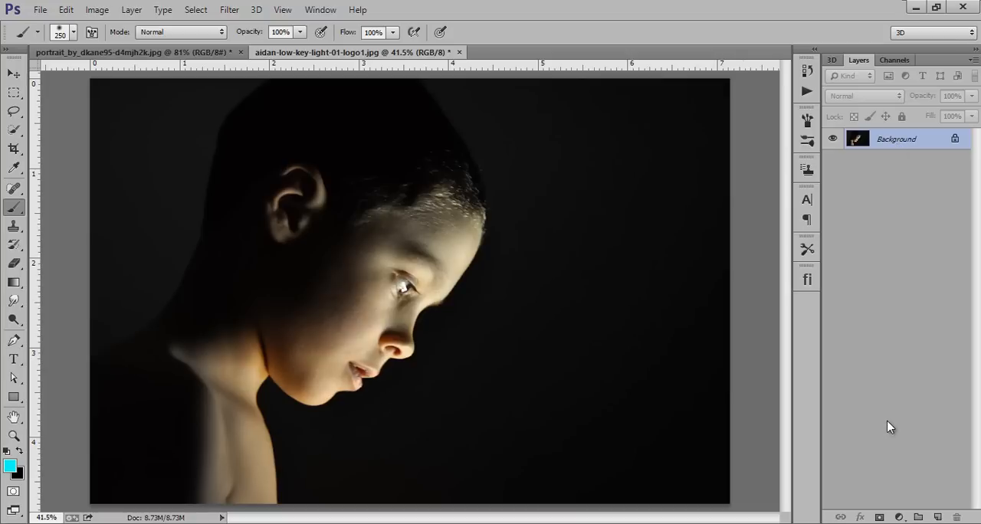
mouse_move(546, 473)
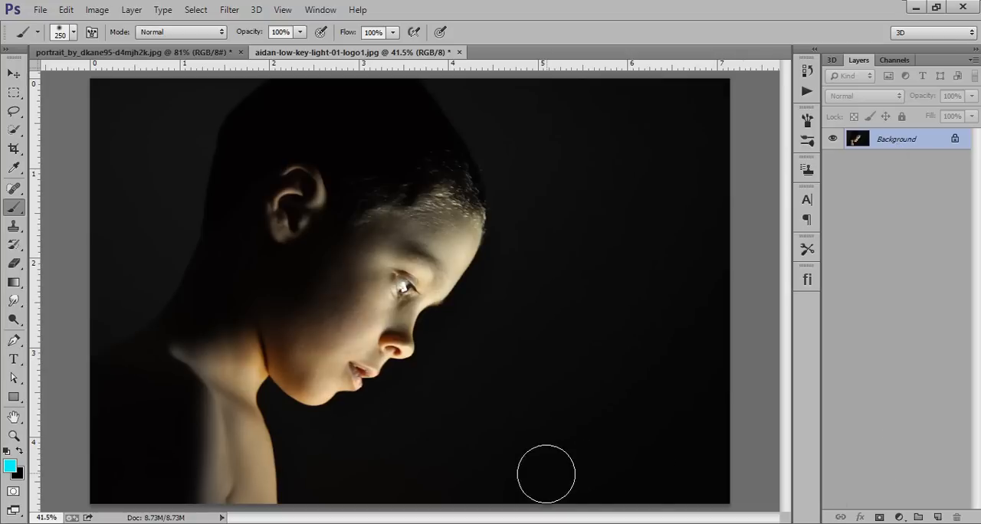
left_click(897, 518)
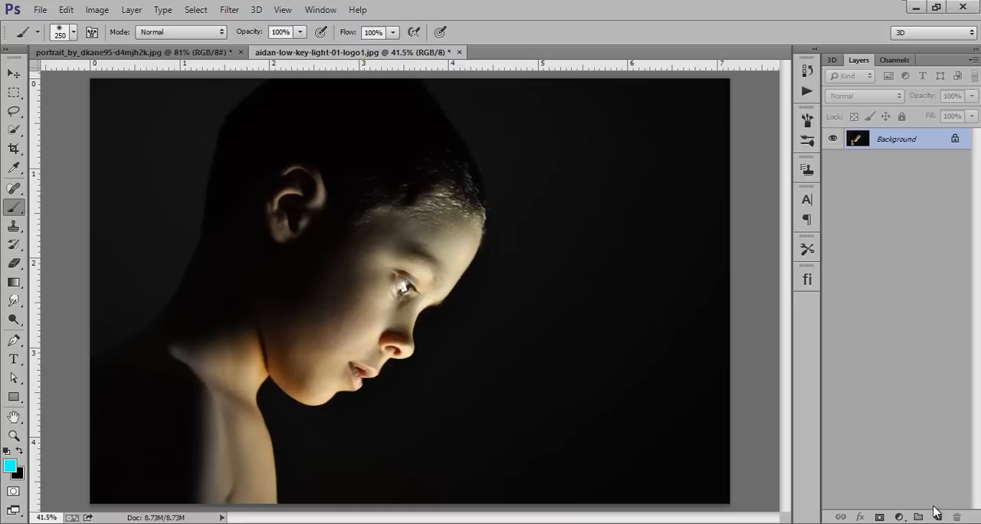
Step: Add a new layer and paint a soft cyan (00fff7) spot over the boy's eye
left_click(937, 517)
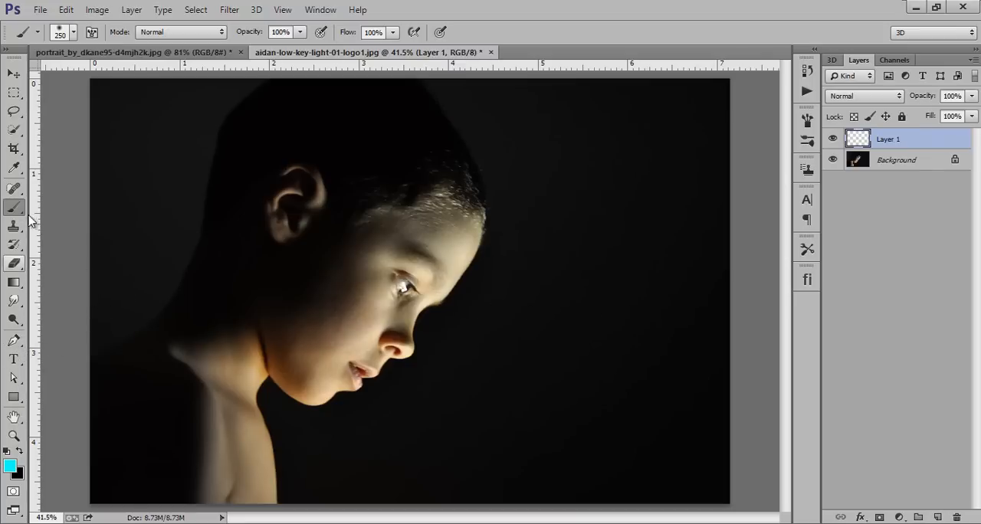
left_click(10, 464)
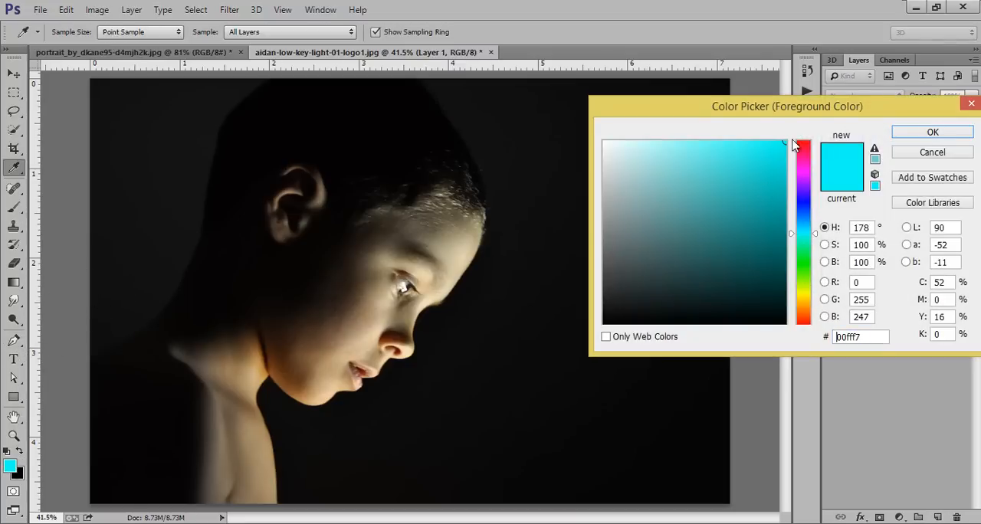
left_click(932, 132)
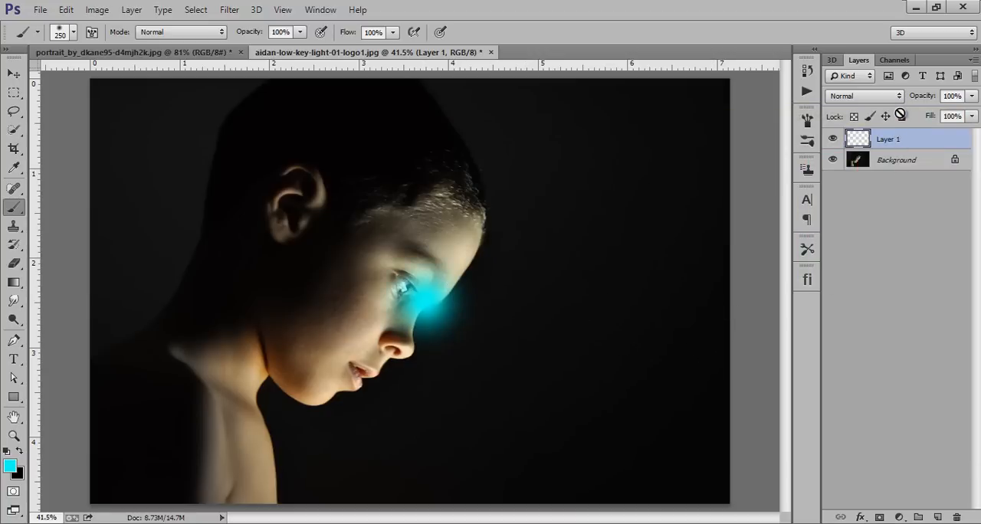
key("ctrl+t")
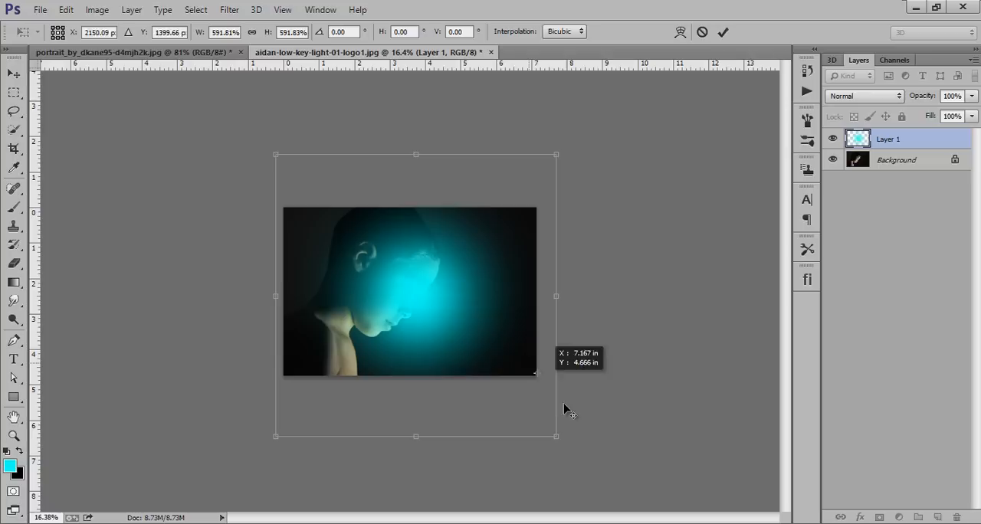
Step: Scale Layer 1's cyan glow up toward the lower right and commit the transform
left_click_drag(416, 295, 471, 365)
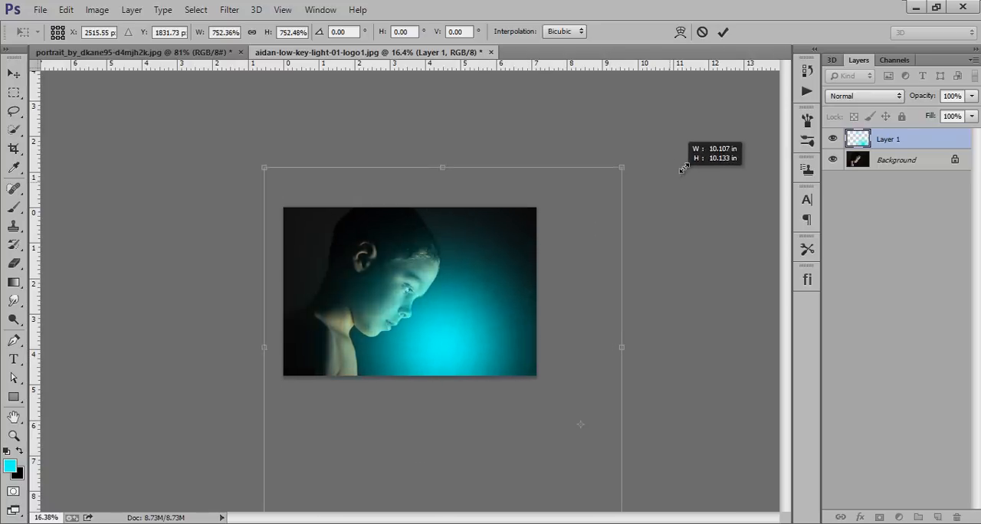
left_click_drag(620, 167, 669, 199)
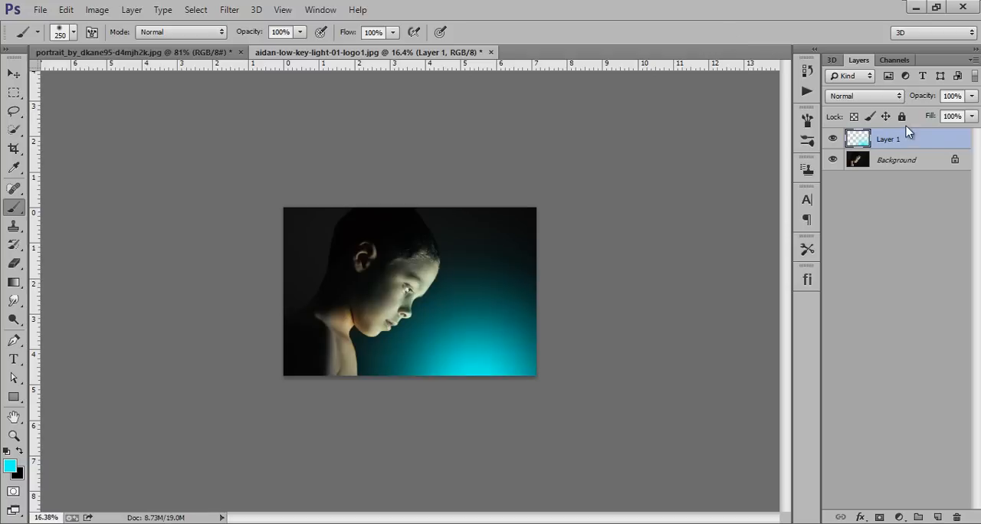
left_click(13, 73)
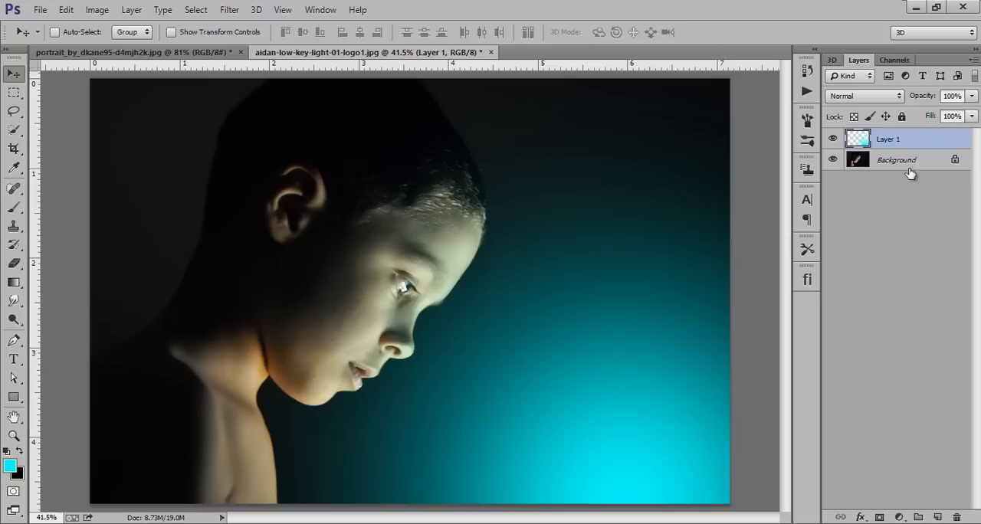
Step: Hide and reshow the glow layer to compare, then select the Background layer
left_click(832, 138)
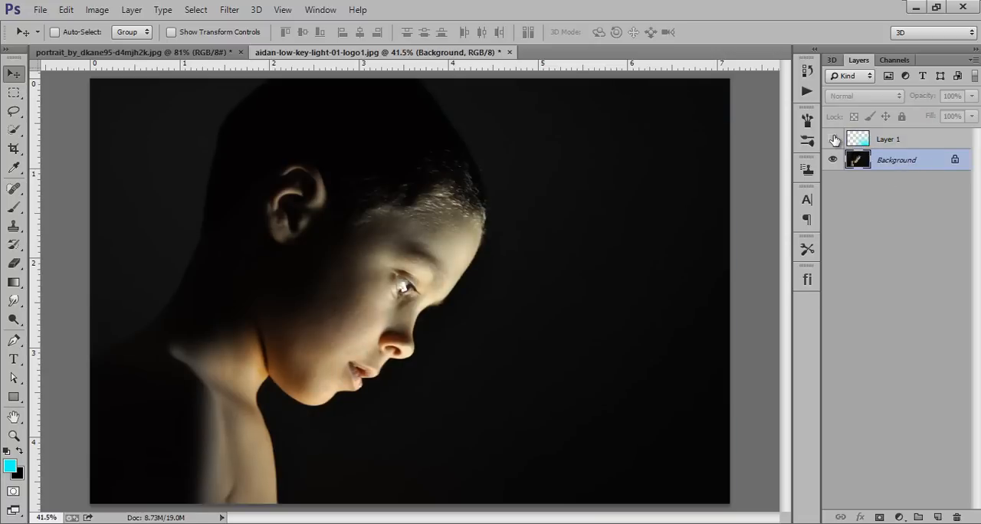
left_click(832, 139)
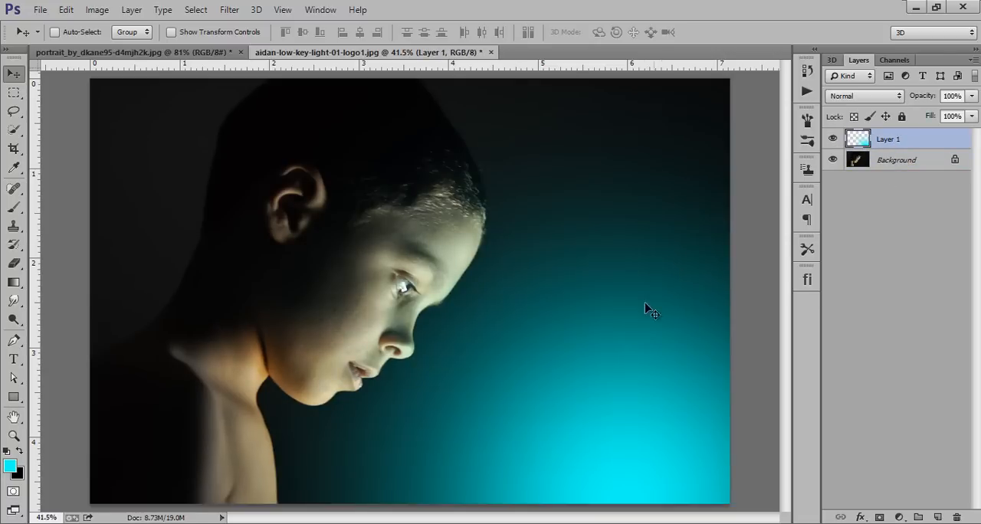
mouse_move(314, 230)
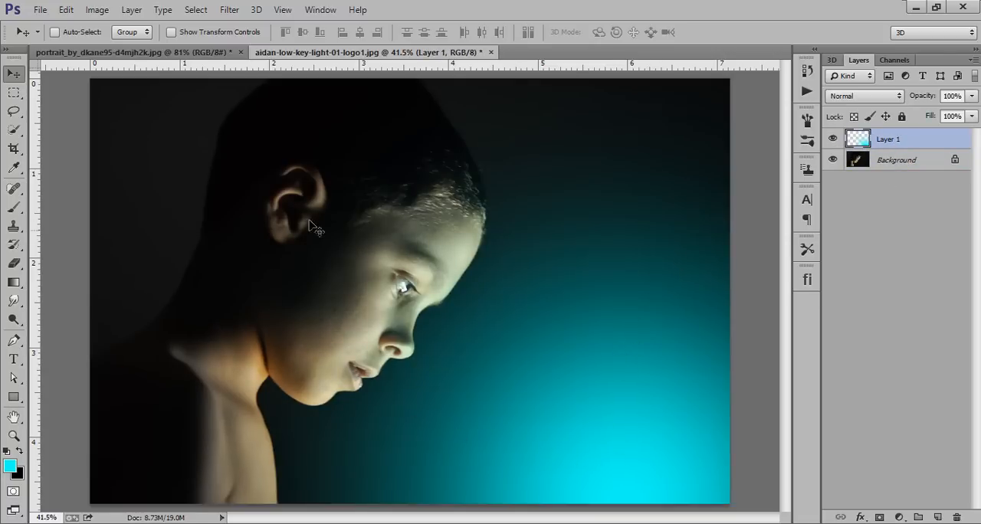
mouse_move(333, 283)
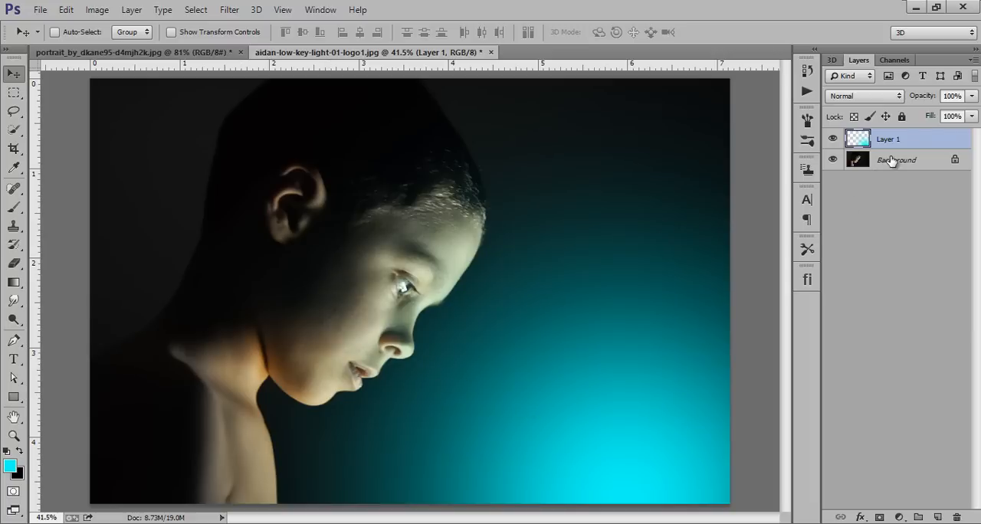
left_click(898, 518)
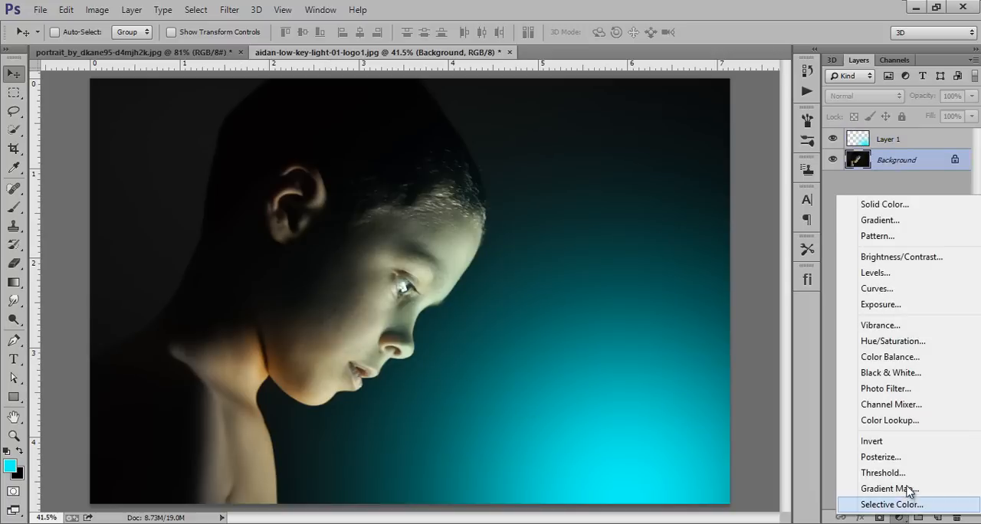
mouse_move(917, 357)
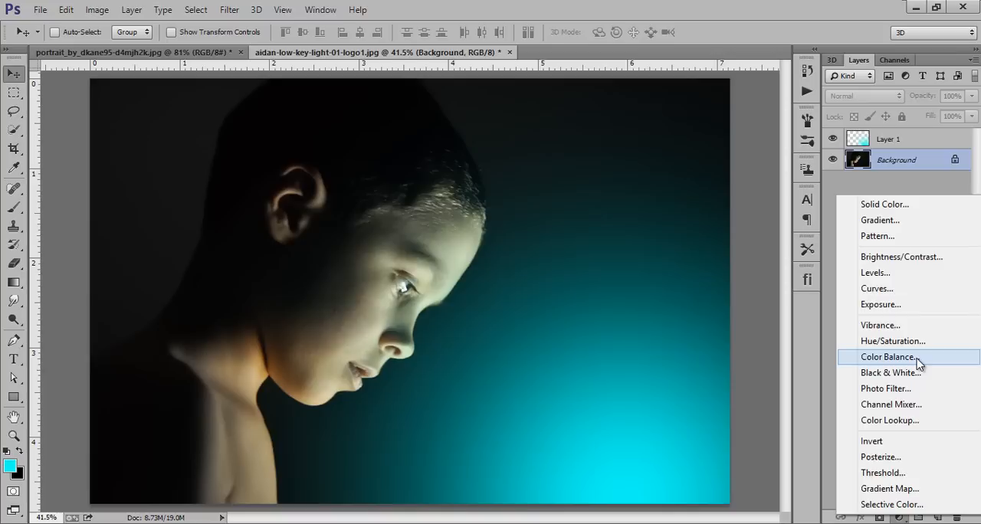
Step: Add a Color Balance adjustment and shift Midtones Cyan to -30
left_click(887, 357)
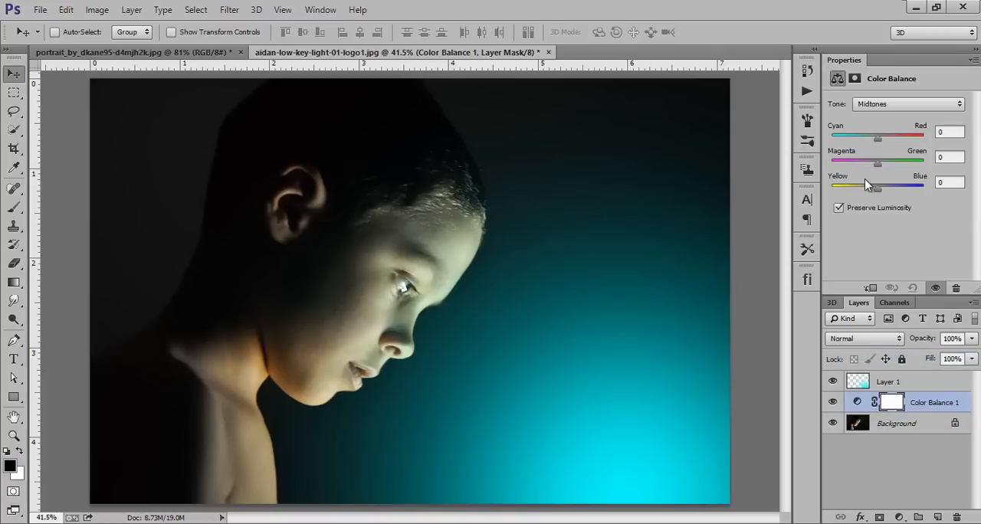
left_click(908, 104)
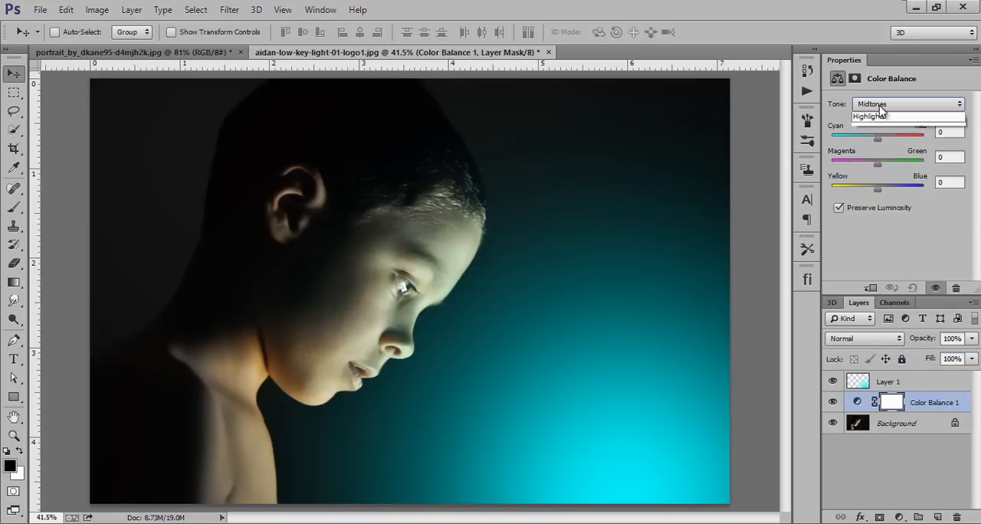
left_click(908, 103)
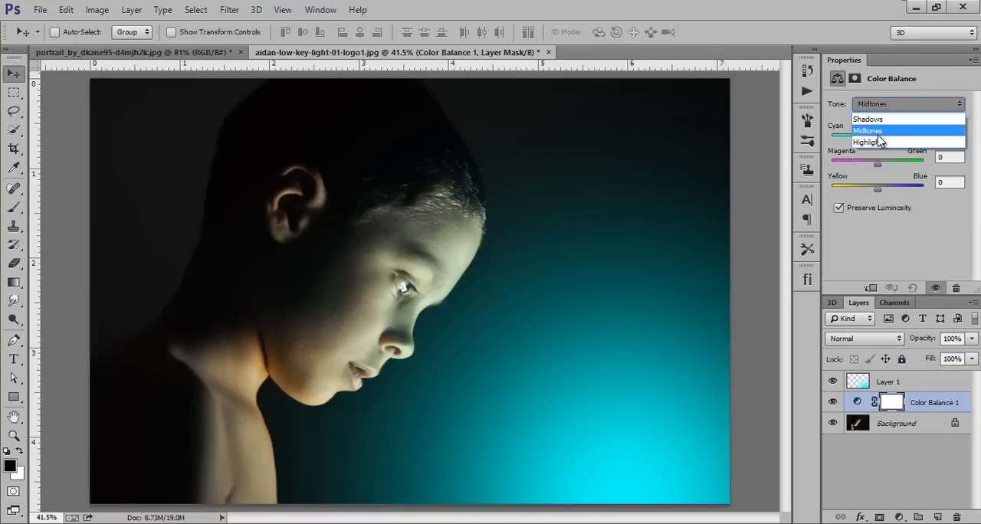
left_click(867, 130)
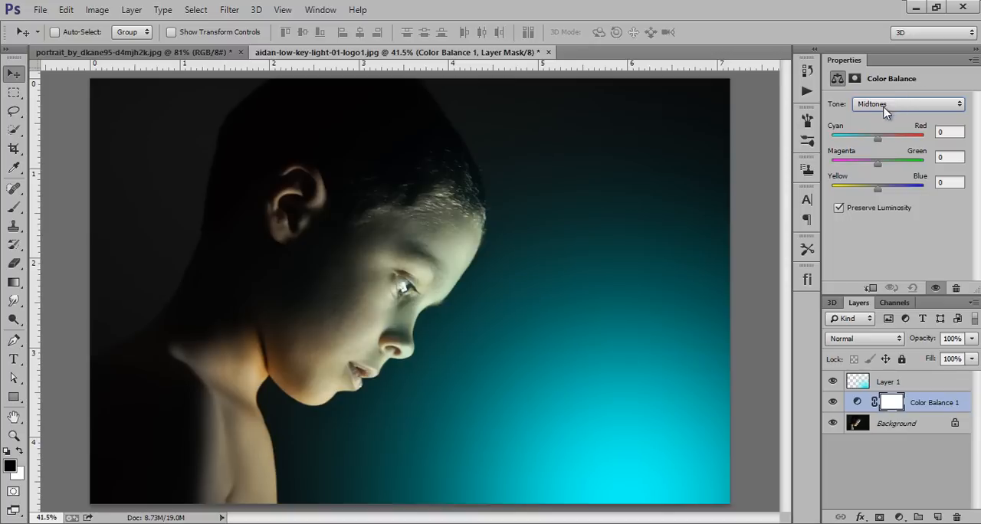
mouse_move(876, 146)
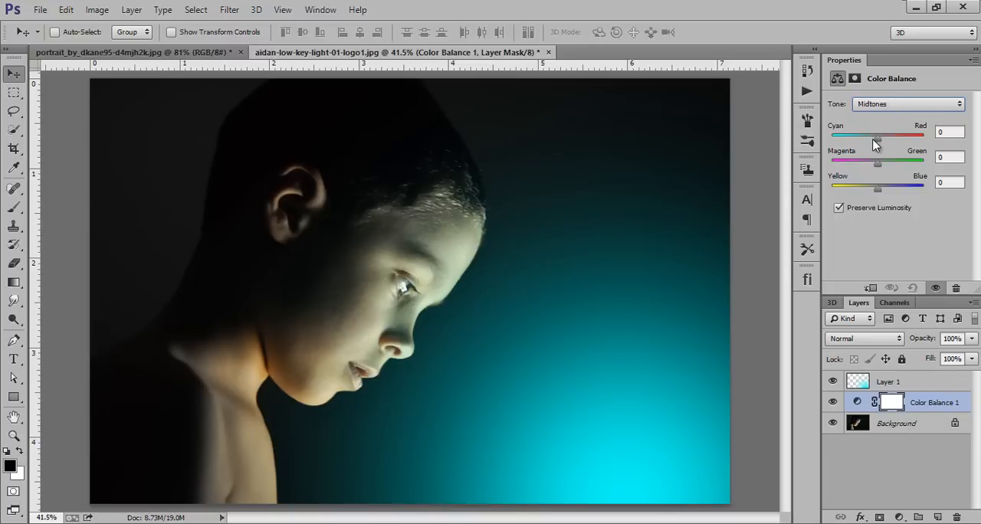
left_click_drag(877, 136, 858, 135)
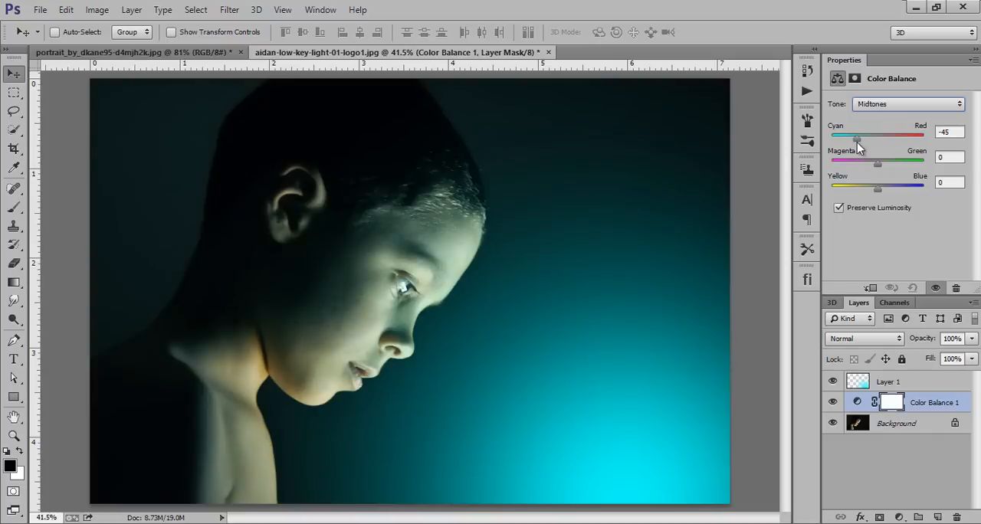
left_click_drag(857, 135, 878, 135)
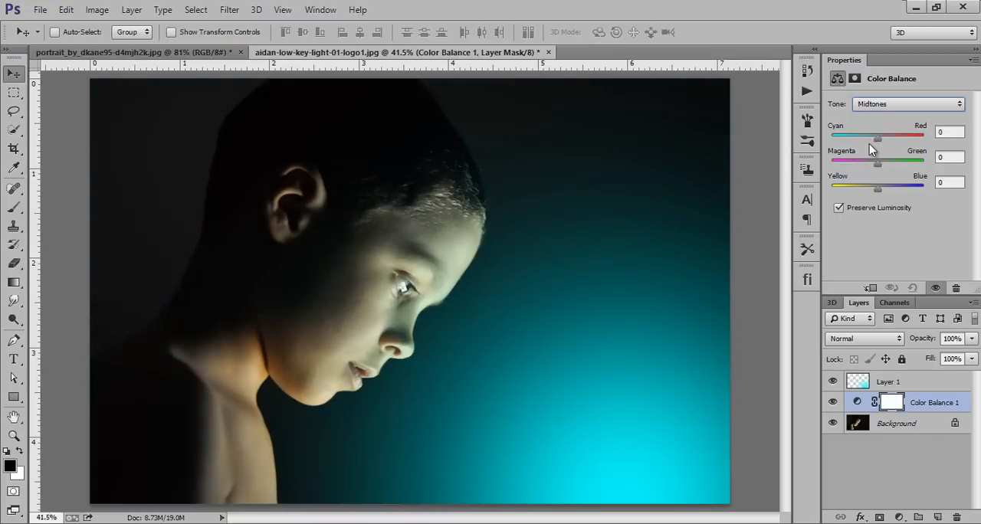
left_click_drag(877, 136, 864, 135)
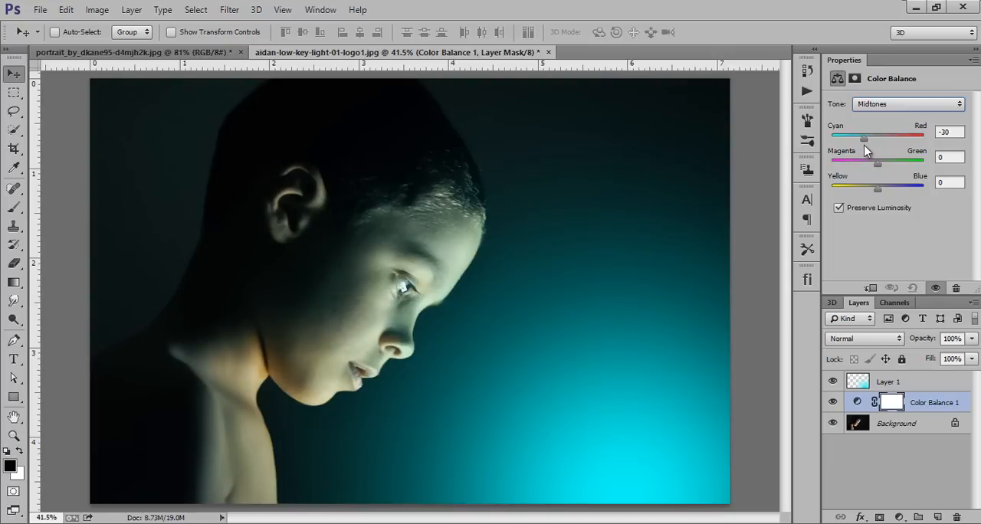
mouse_move(552, 362)
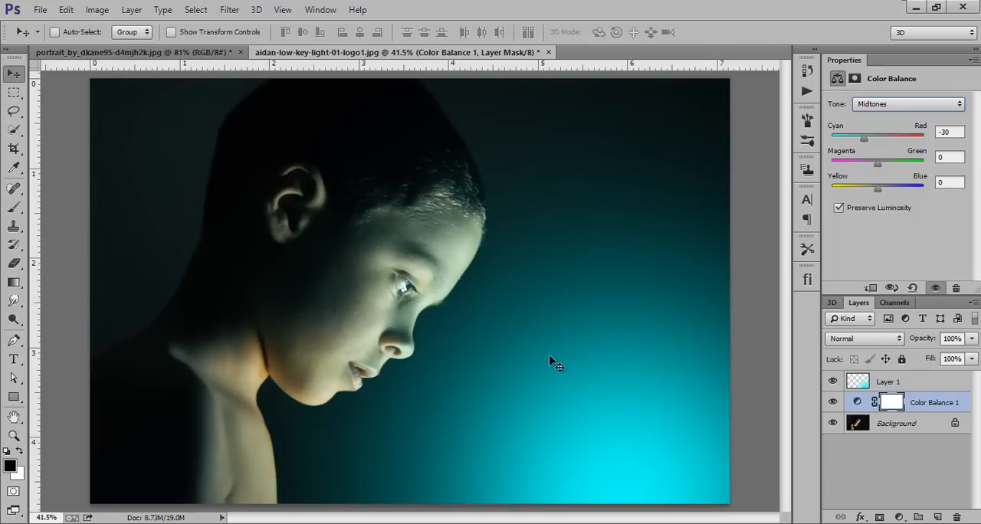
Step: Set Shadows Cyan to -36 and Highlights to -31, then toggle the glow to compare
left_click(907, 103)
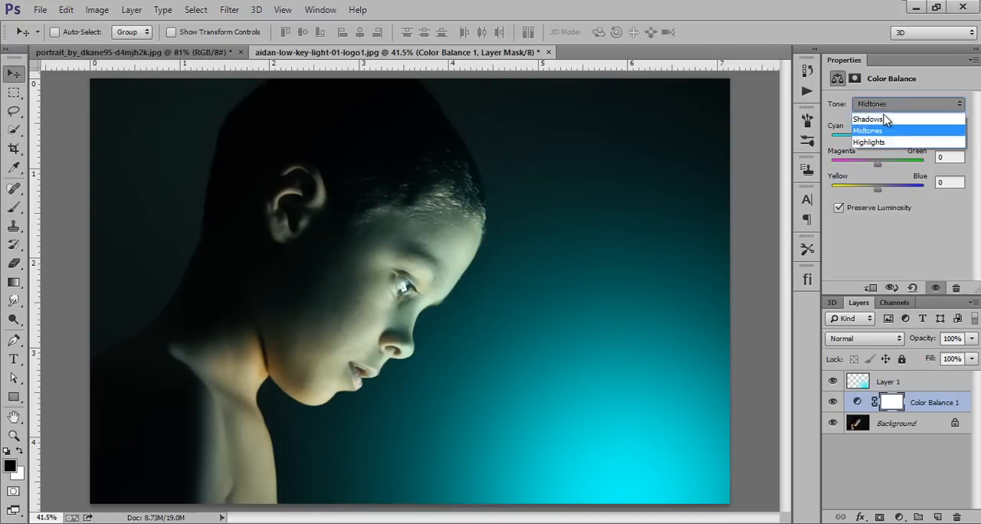
left_click(867, 118)
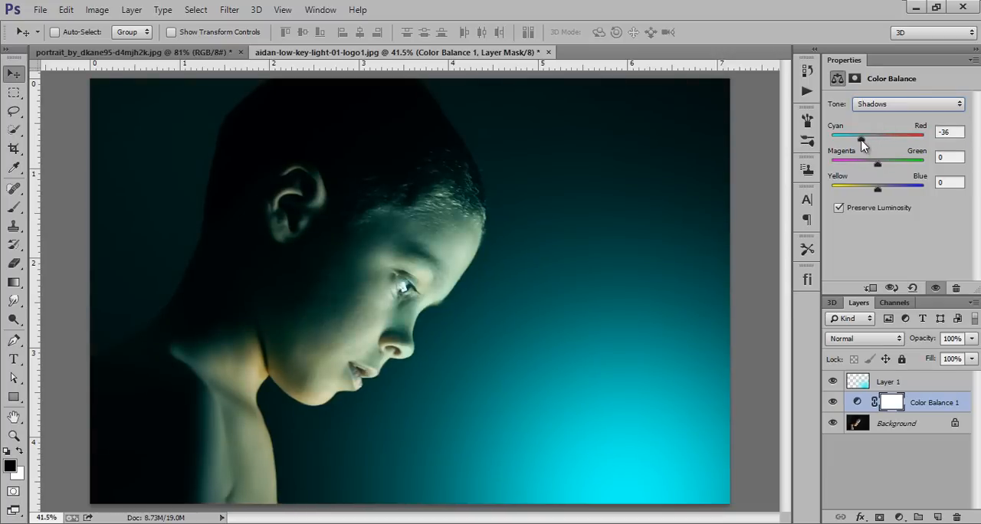
left_click(908, 104)
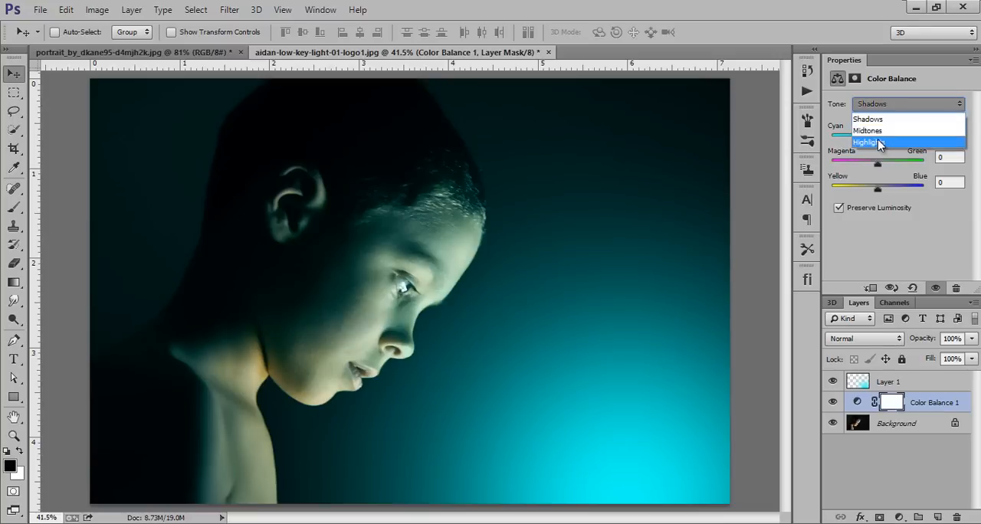
left_click(868, 142)
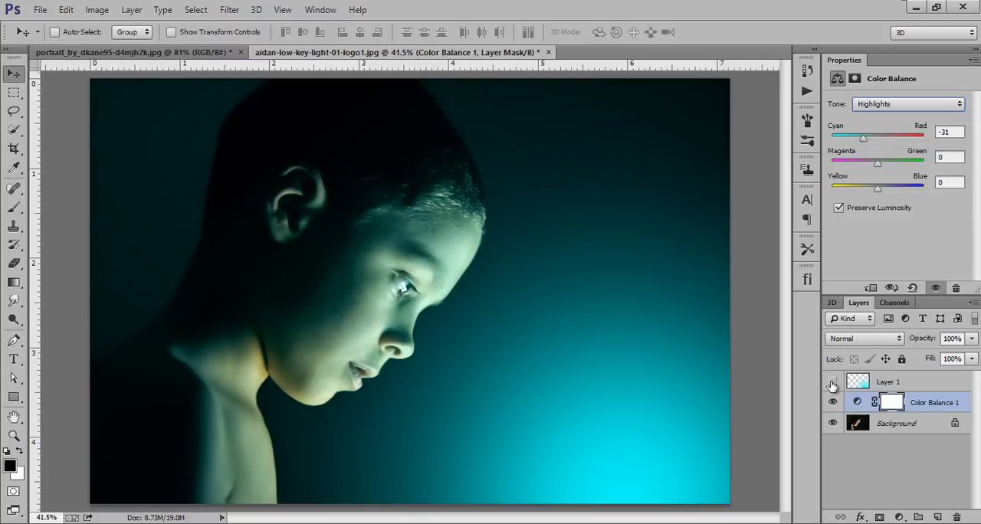
left_click(832, 382)
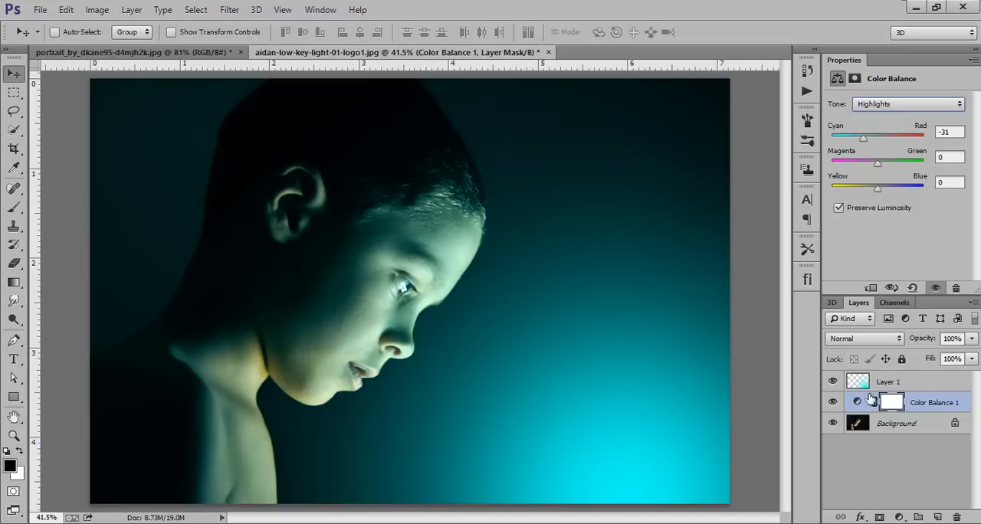
Step: Select the cyan glow Layer 1 and set its opacity to 60%
left_click(887, 381)
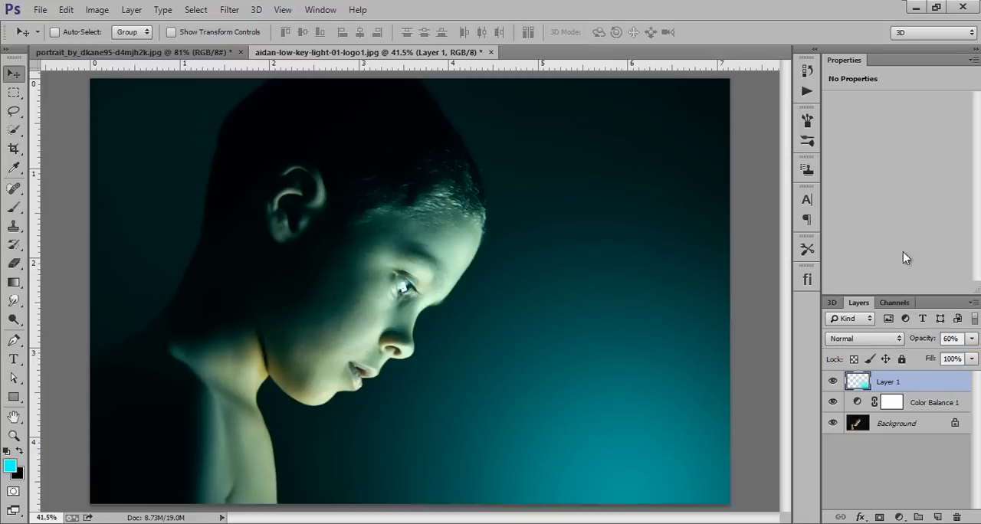
left_click(858, 59)
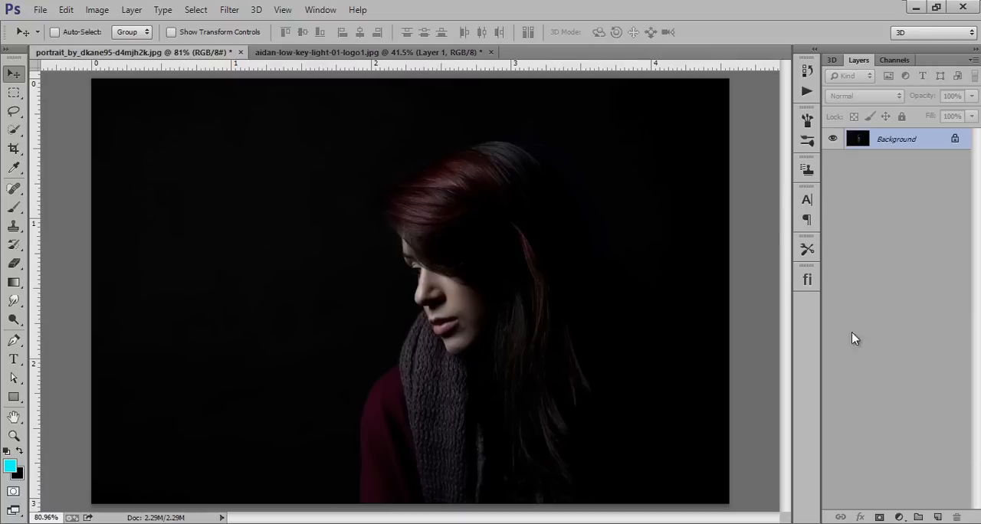
mouse_move(550, 265)
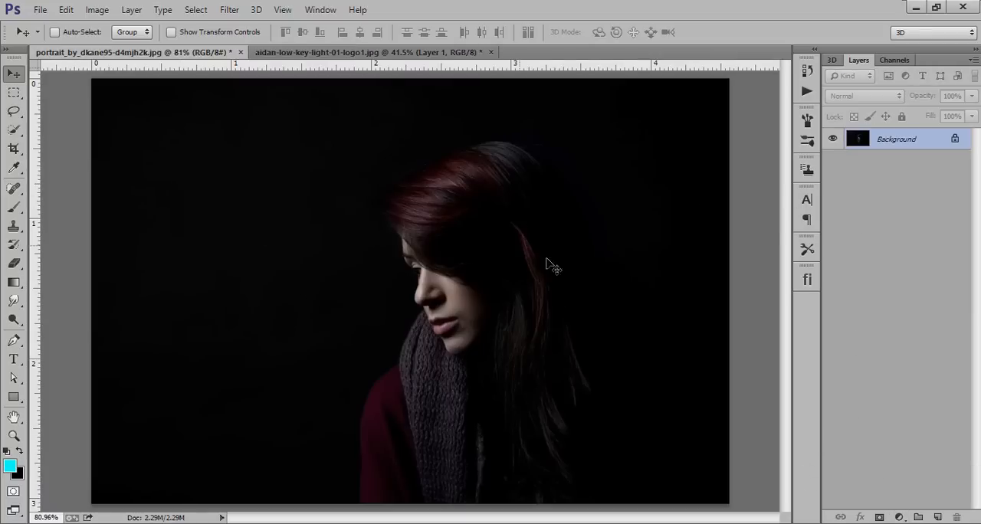
mouse_move(102, 432)
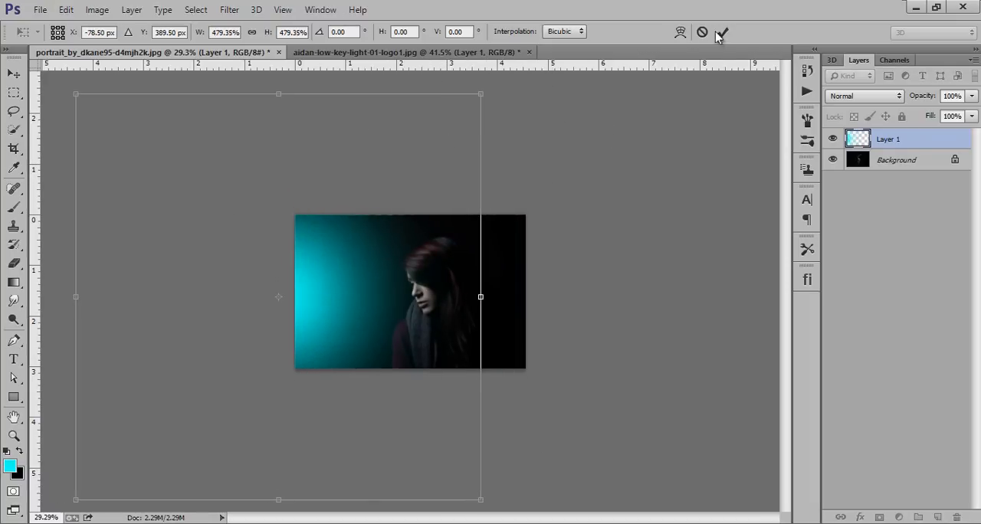
Step: Commit the glow on the woman's left side, lower its opacity, and select Background
left_click(721, 31)
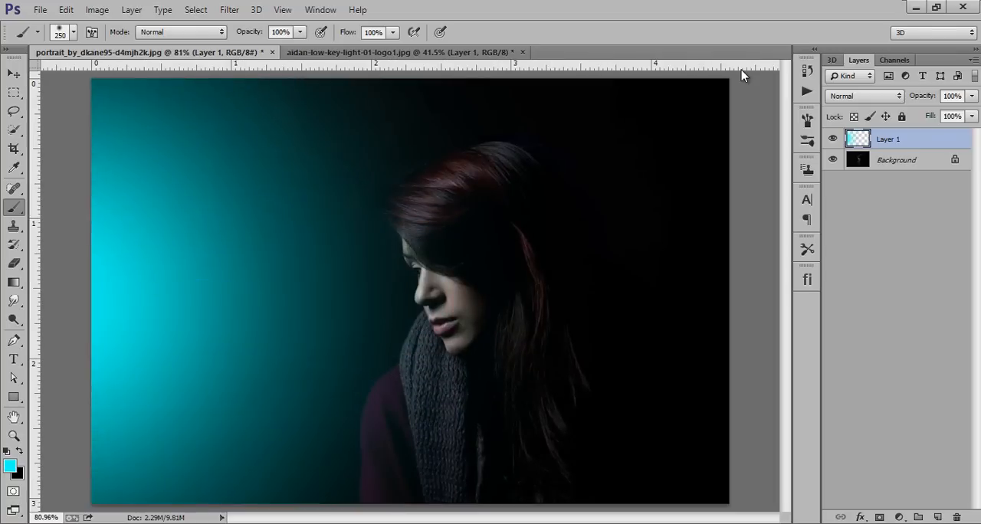
triple_click(950, 95)
type("53")
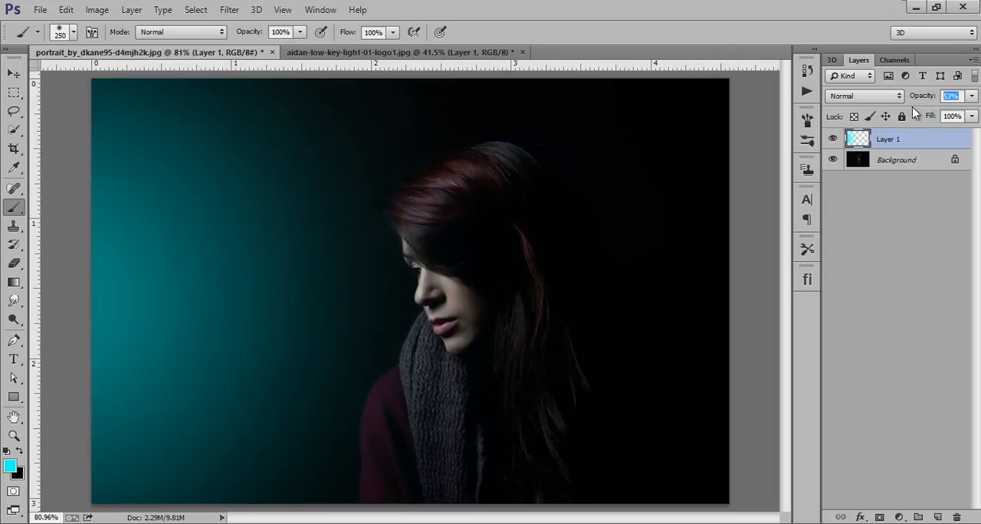
left_click(896, 160)
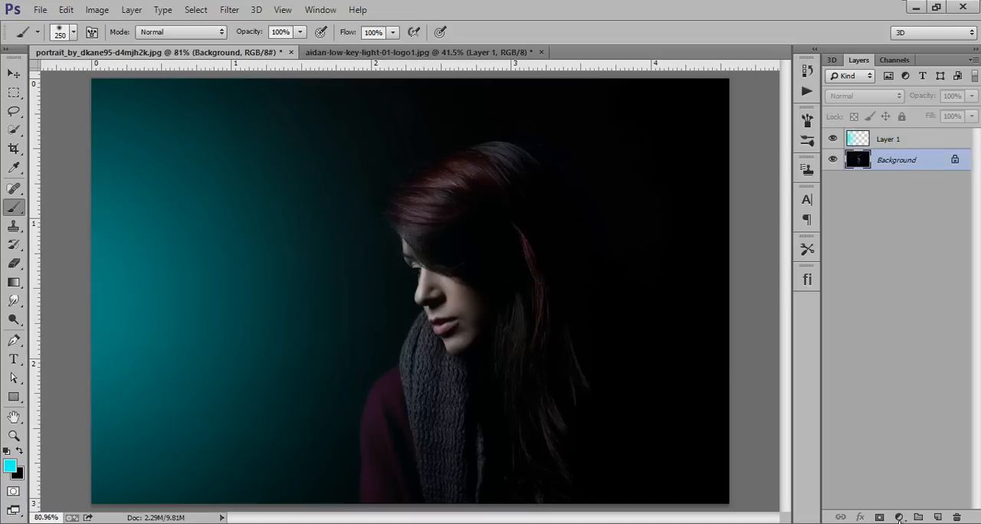
Step: Add Color Balance: Midtones -48, Shadows -39, Highlights -27 cyan; toggle the glow to compare
left_click(900, 517)
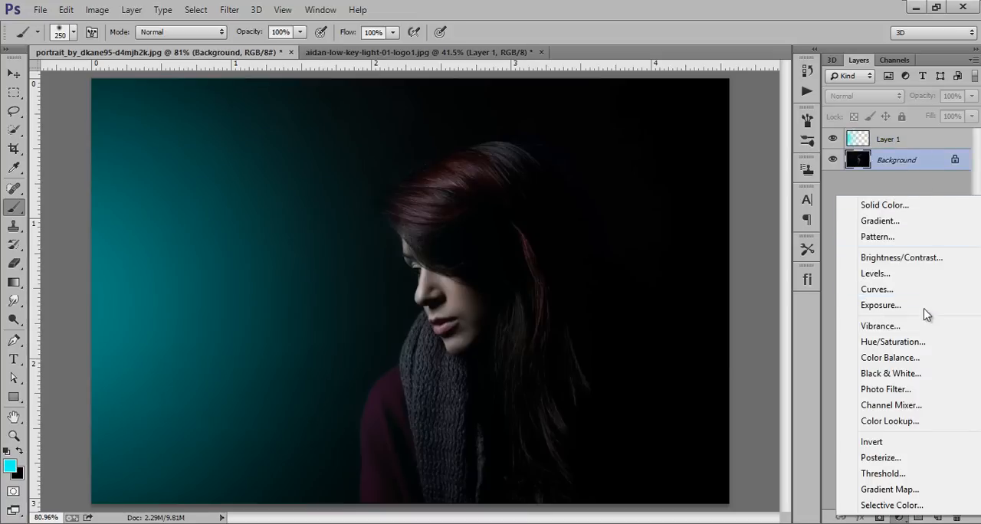
left_click(889, 358)
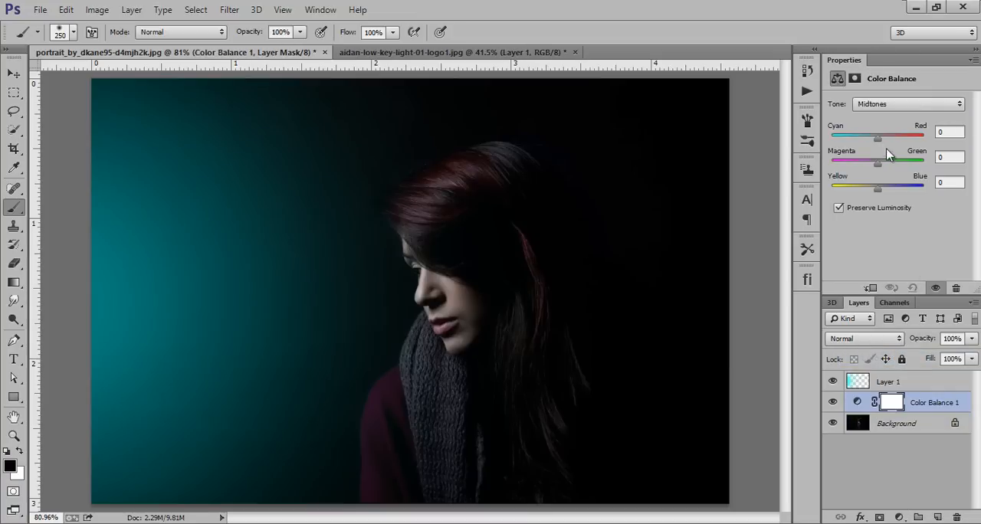
left_click_drag(877, 136, 855, 135)
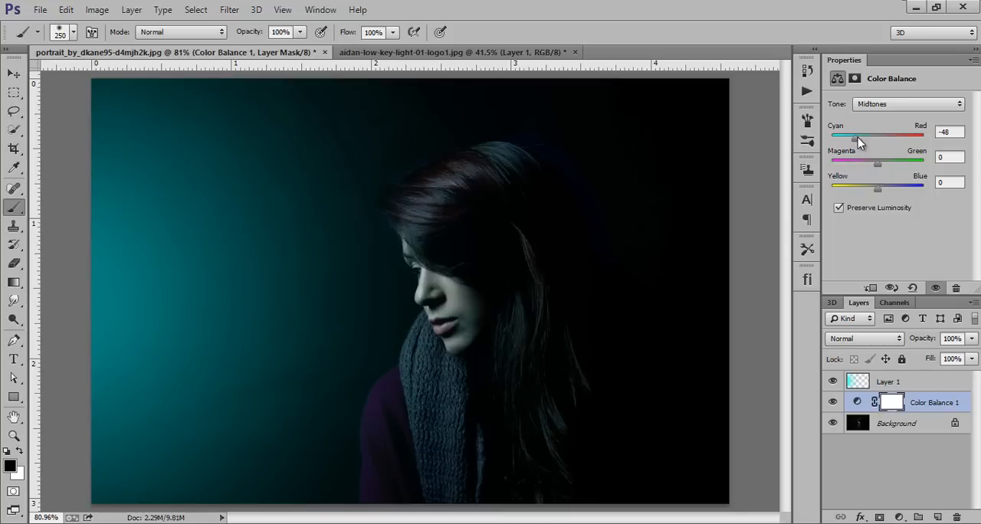
left_click(908, 104)
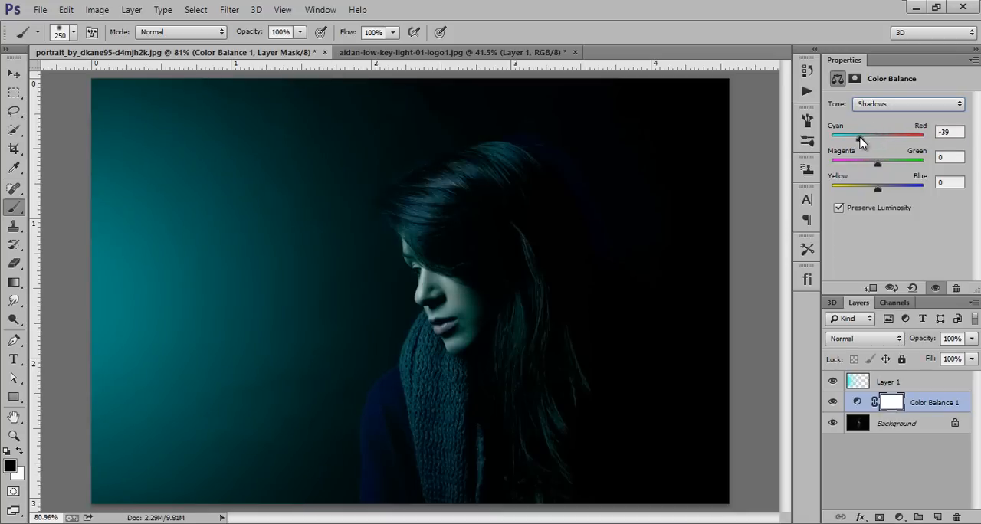
left_click(908, 104)
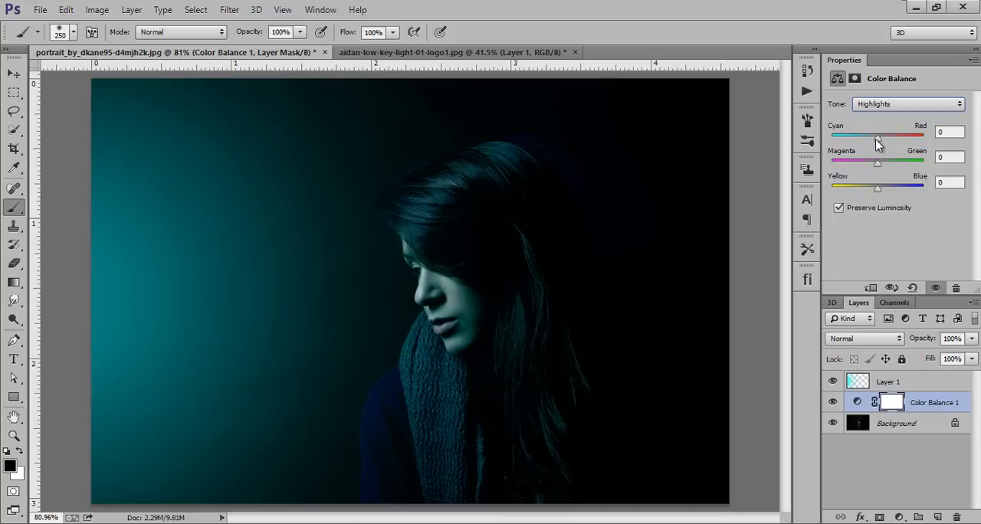
left_click_drag(877, 136, 865, 135)
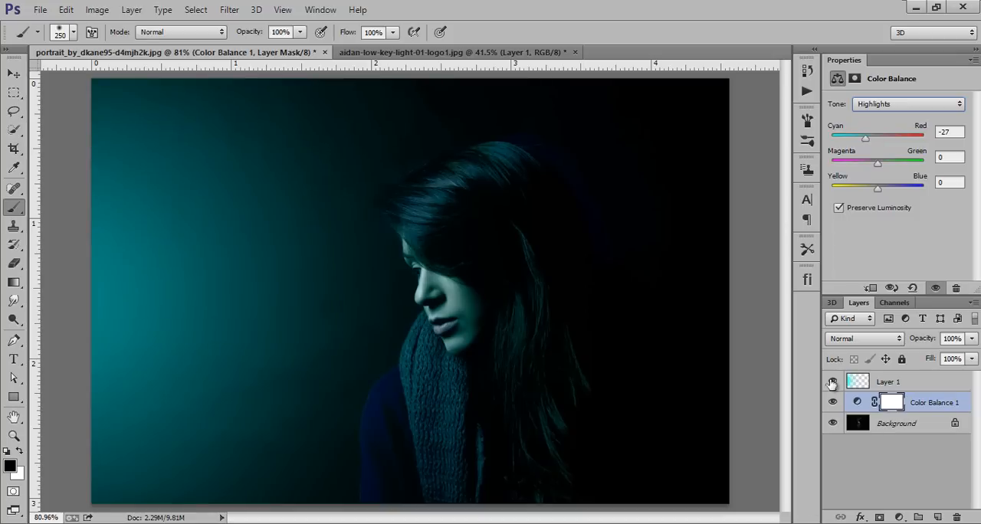
left_click(832, 382)
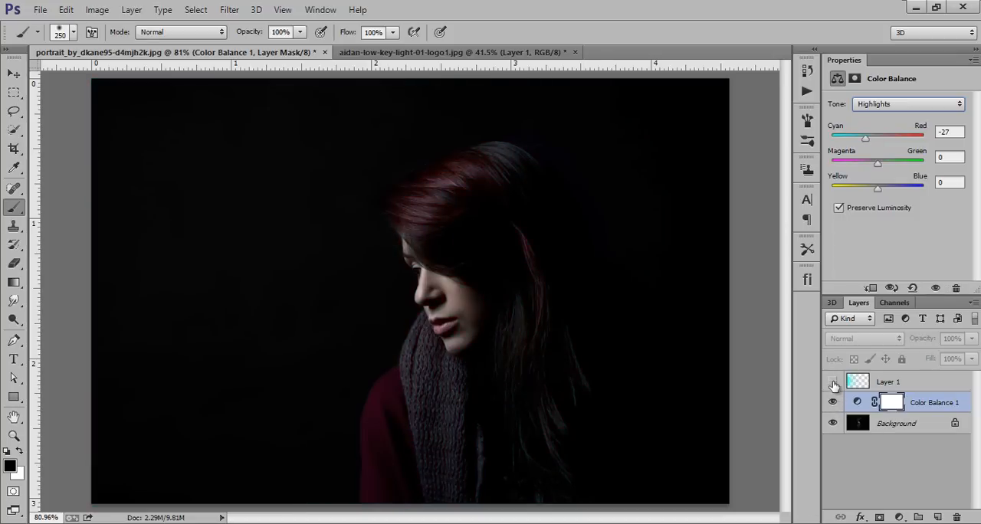
left_click(832, 381)
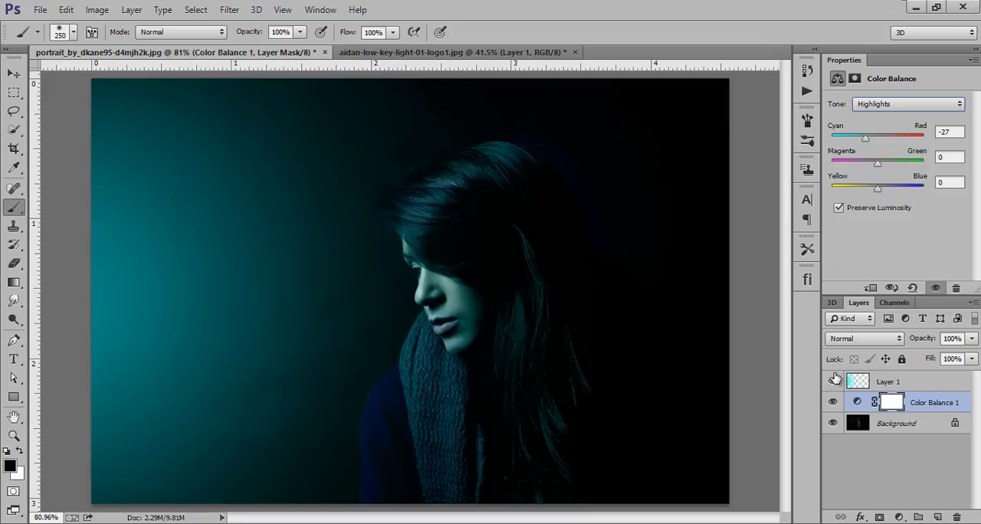